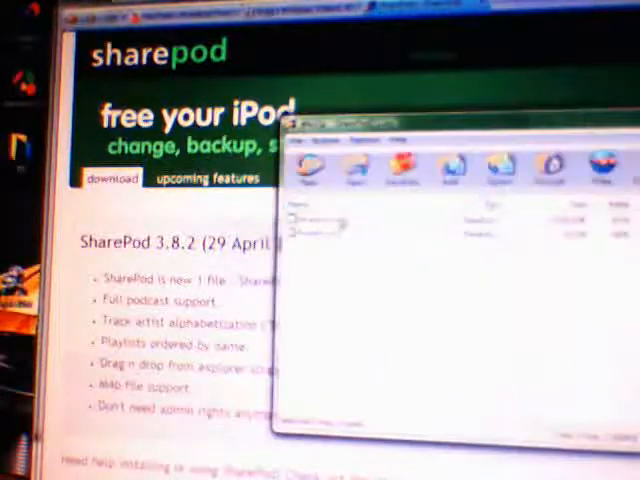
# Step: Select SharePod.exe in the WinZip file list of the downloaded archive
pyautogui.click(320, 216)
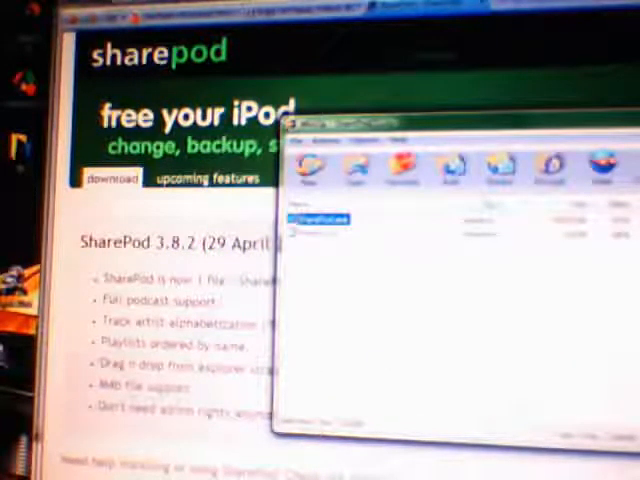